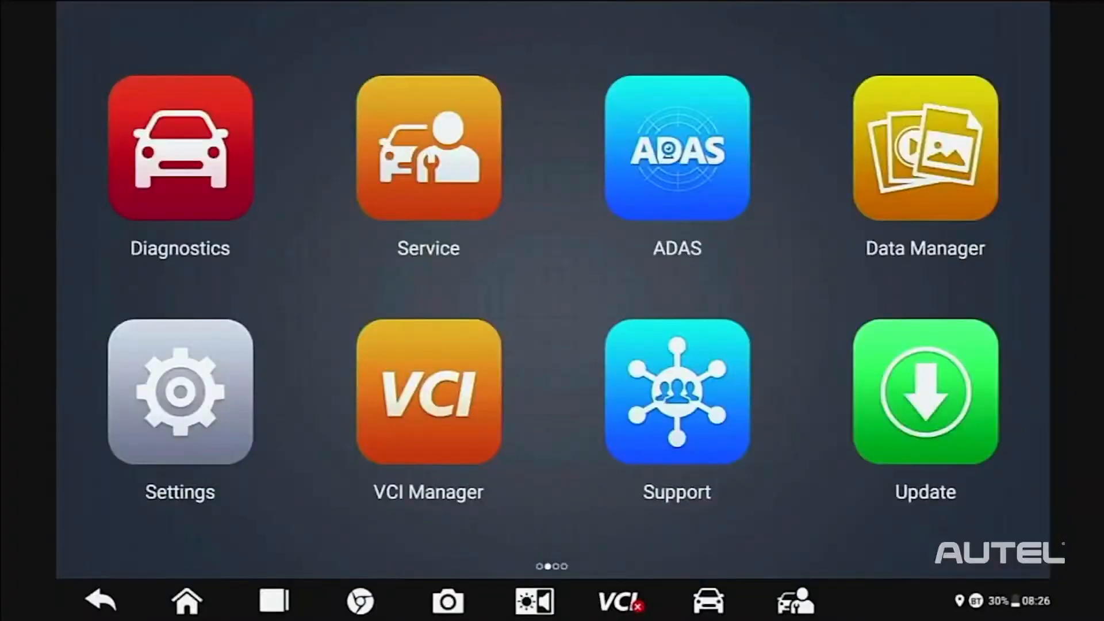
Enable the Wi-Fi toggle in Settings so nearby networks appear.
left_click(179, 391)
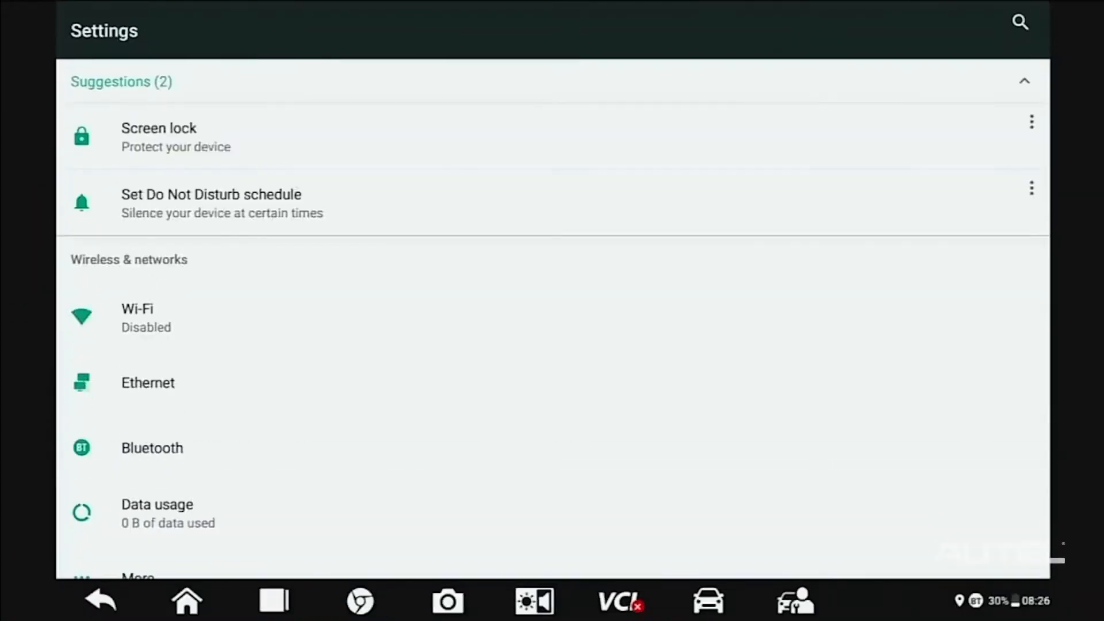
left_click(137, 317)
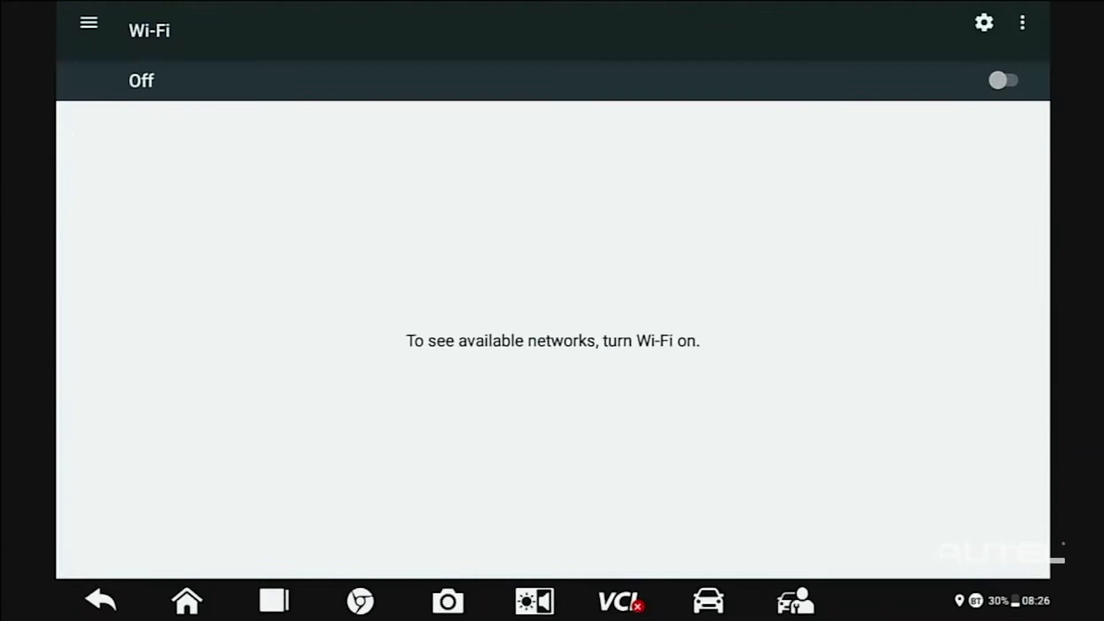
left_click(1003, 79)
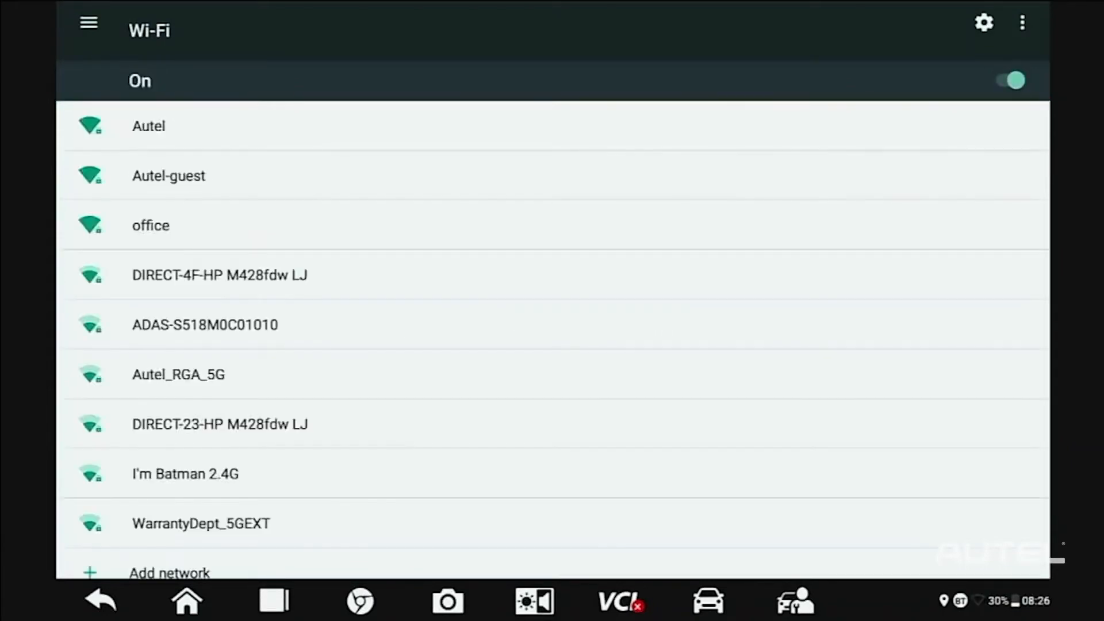
Select the Autel network and begin entering its password.
left_click(148, 126)
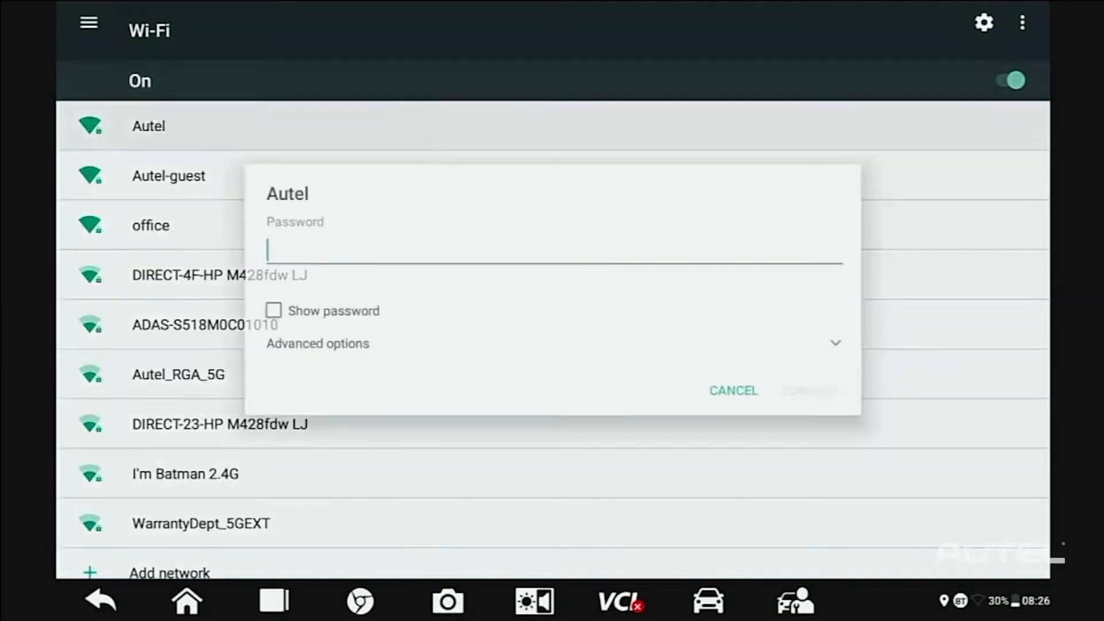
left_click(553, 248)
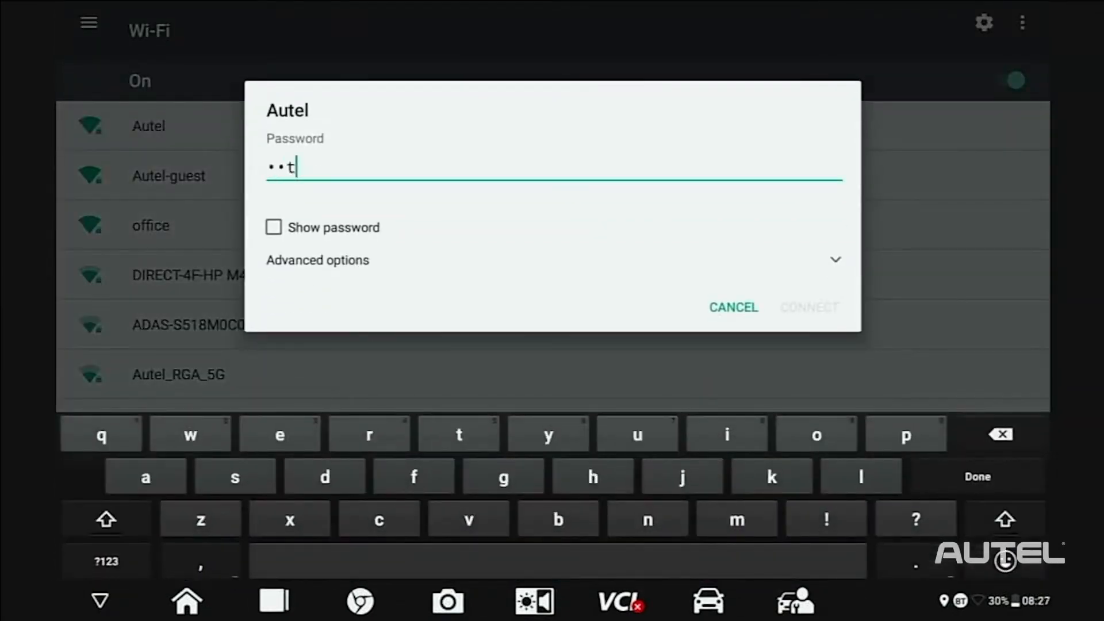
type("l")
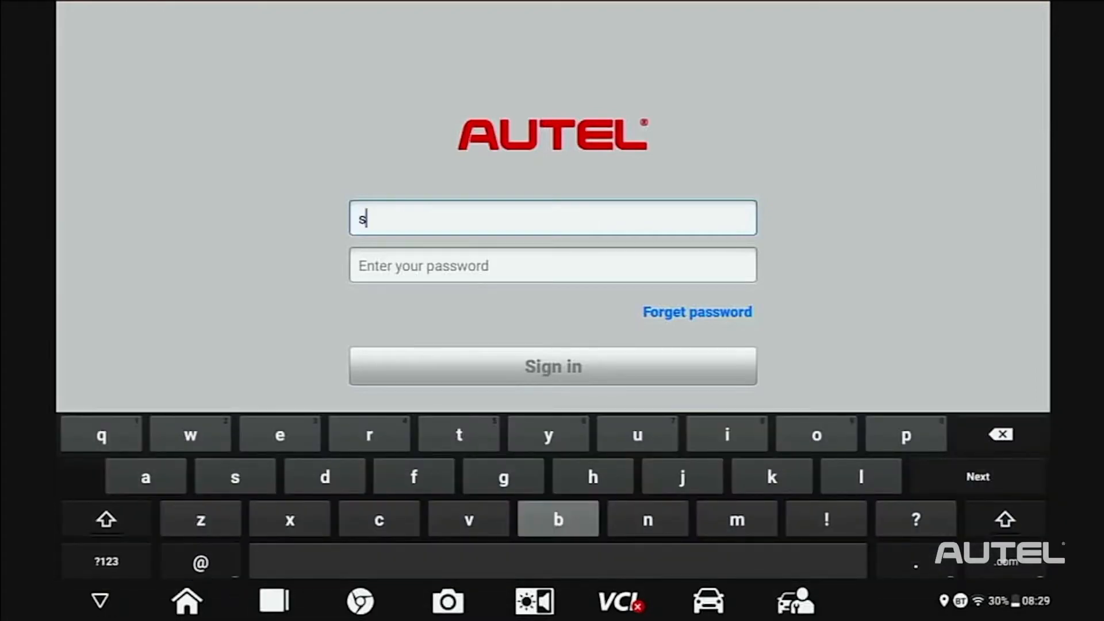
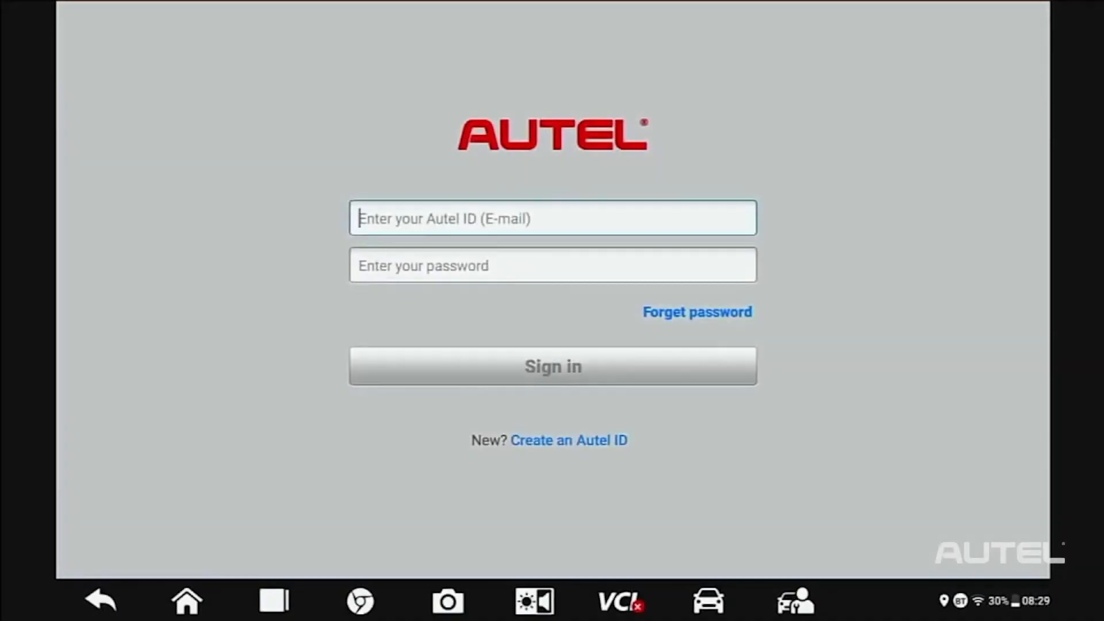
Switch the Autel sign-in page to the 'Create an Autel ID' sign-up form.
left_click(568, 441)
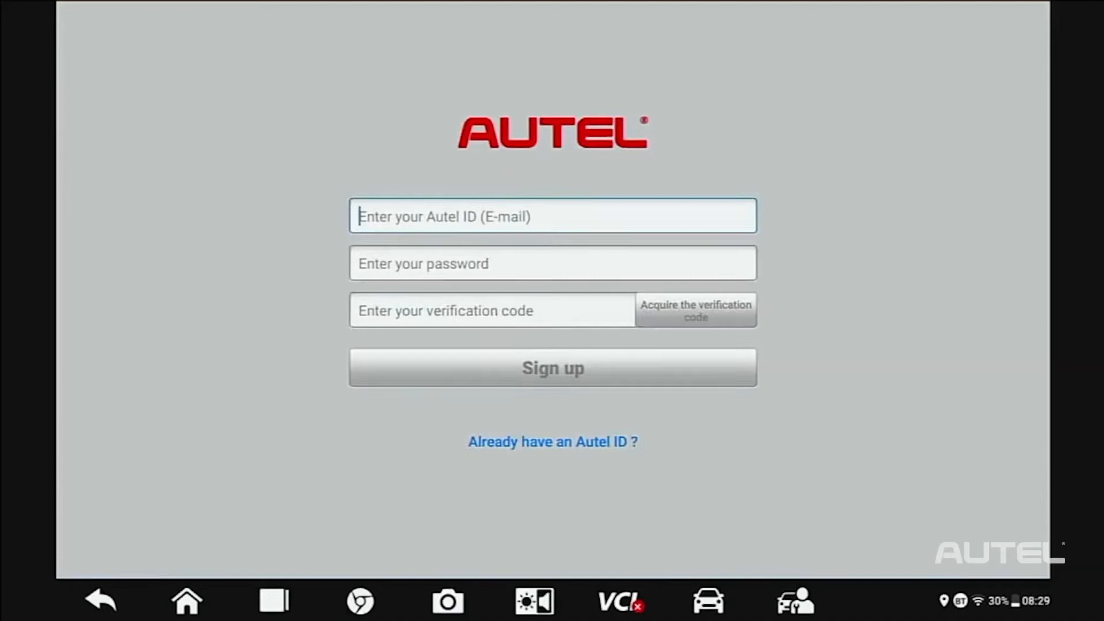
left_click(552, 215)
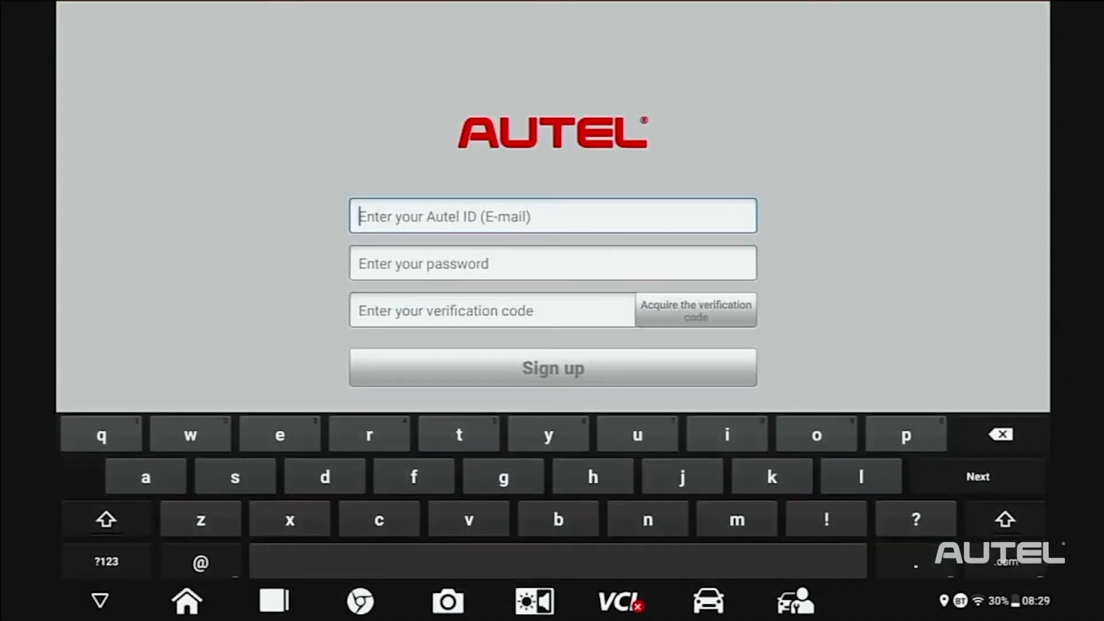
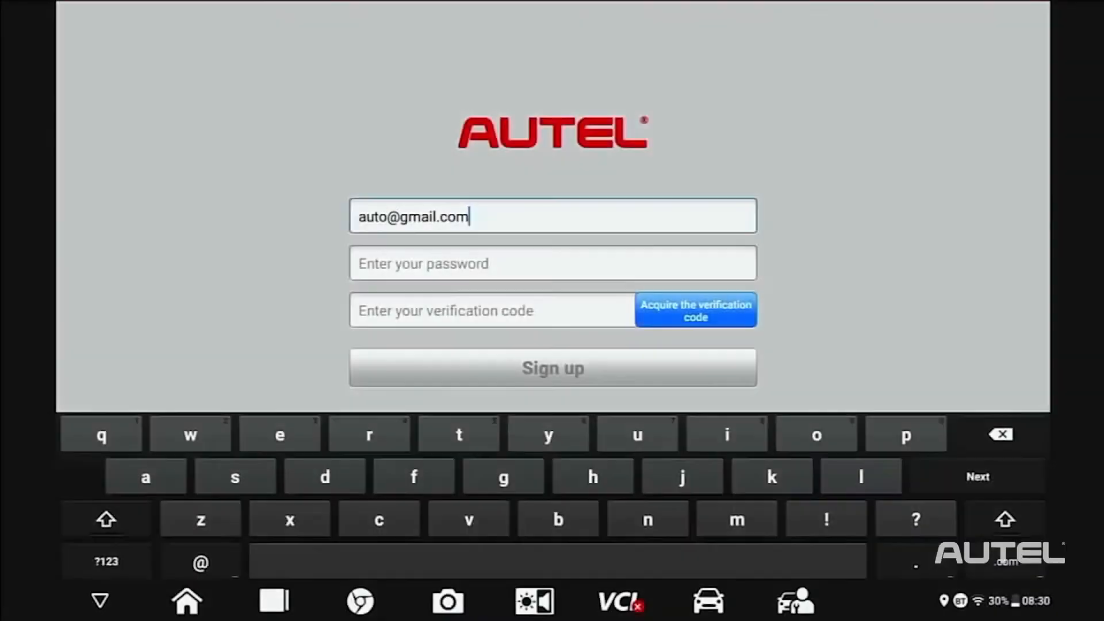
left_click(695, 310)
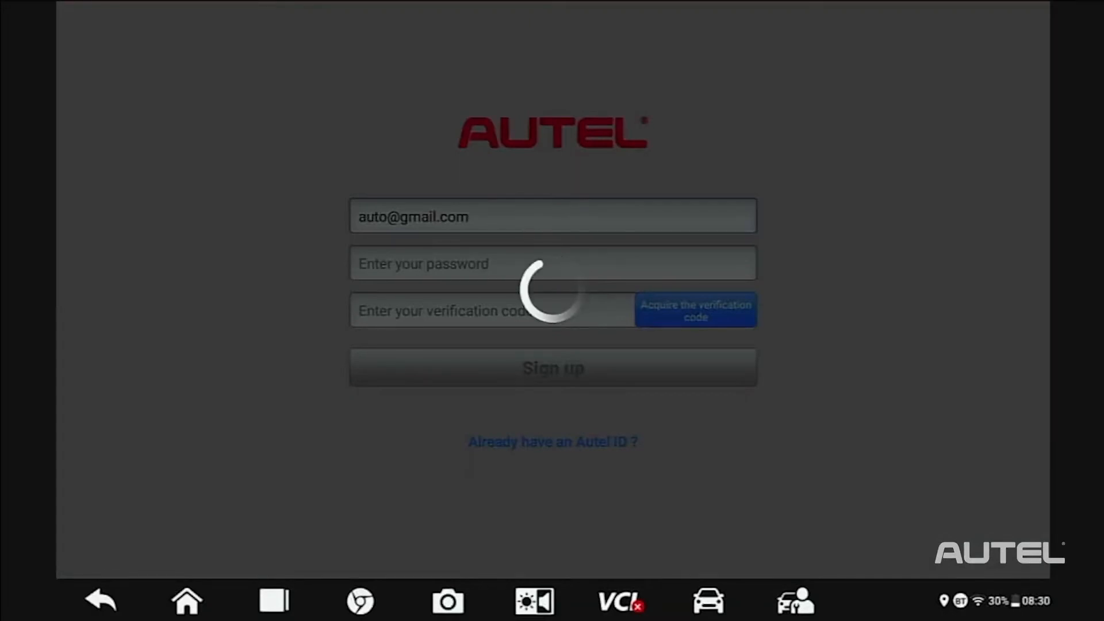
left_click(695, 311)
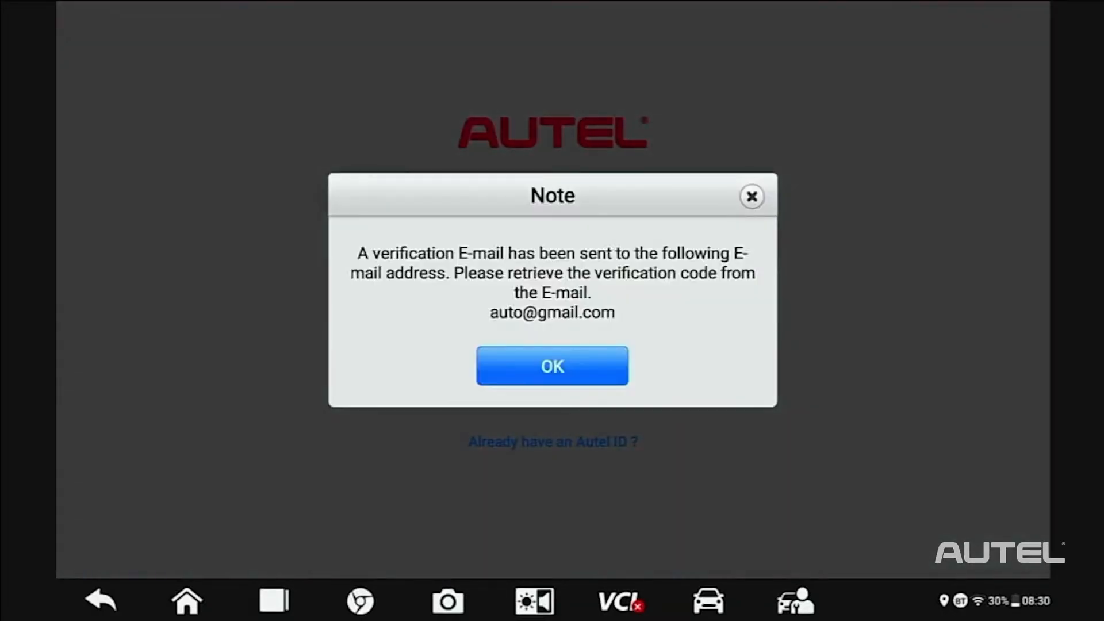
left_click(552, 366)
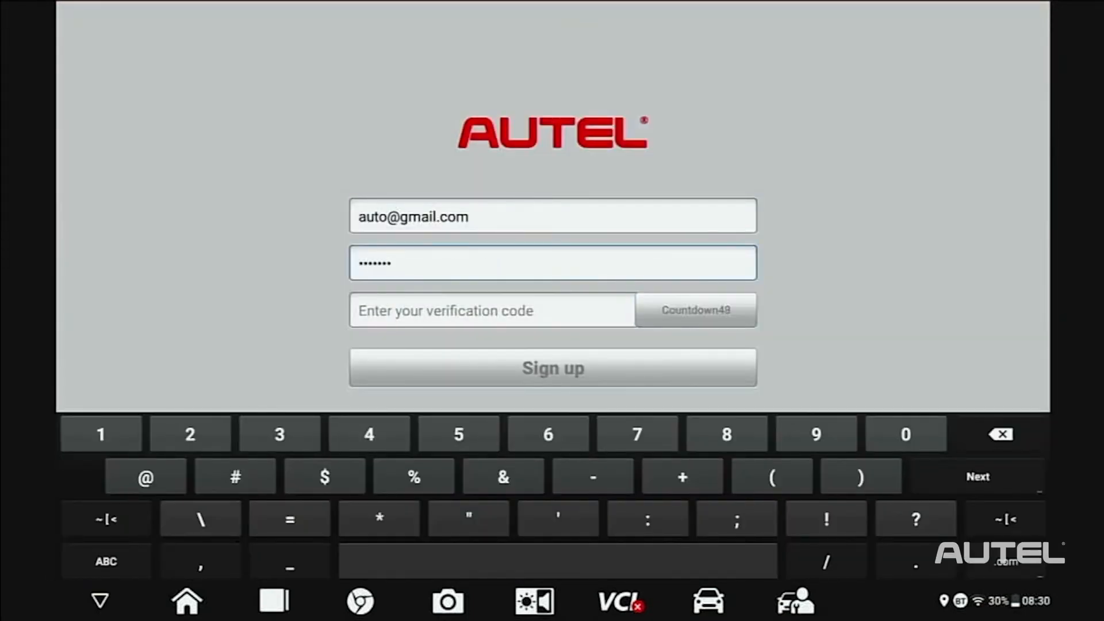
Enter the verification code and submit the sign-up, reaching device registration.
left_click(106, 561)
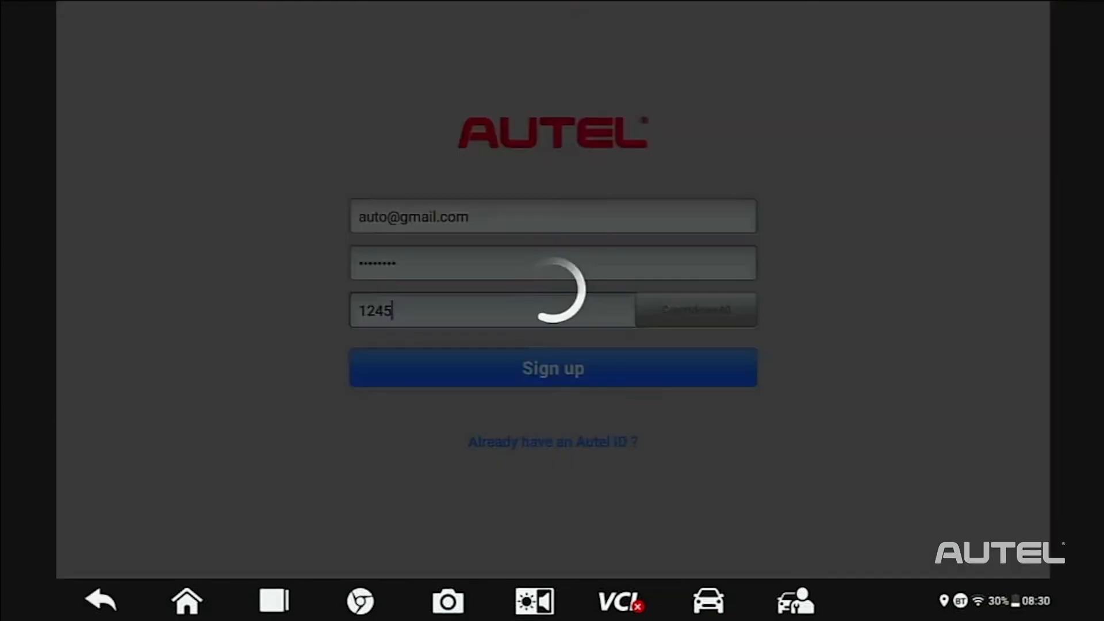
left_click(553, 367)
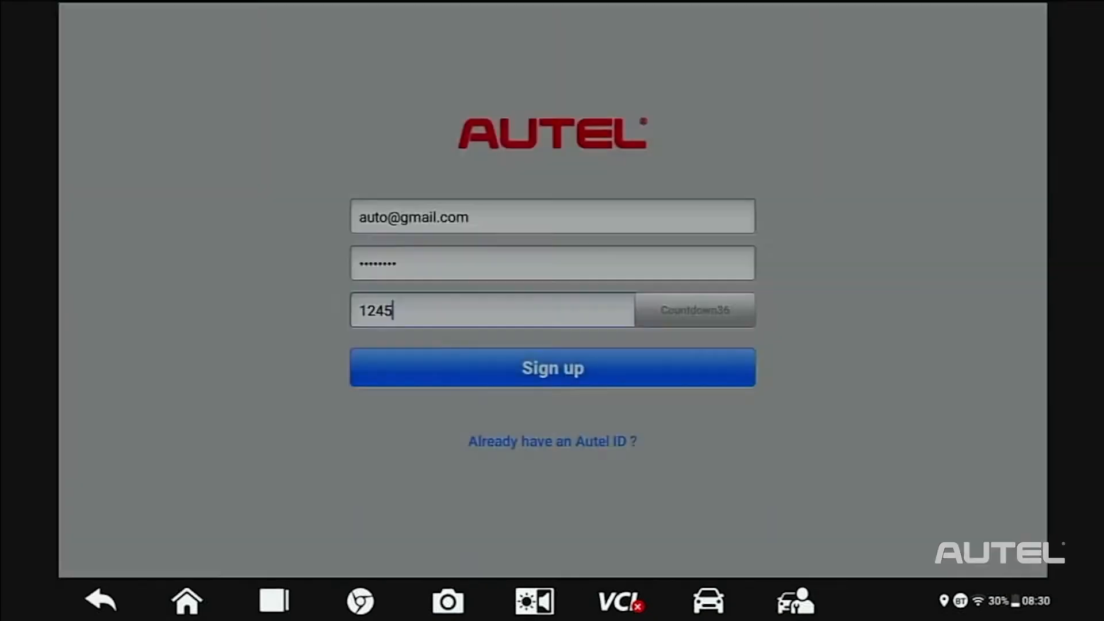
left_click(552, 366)
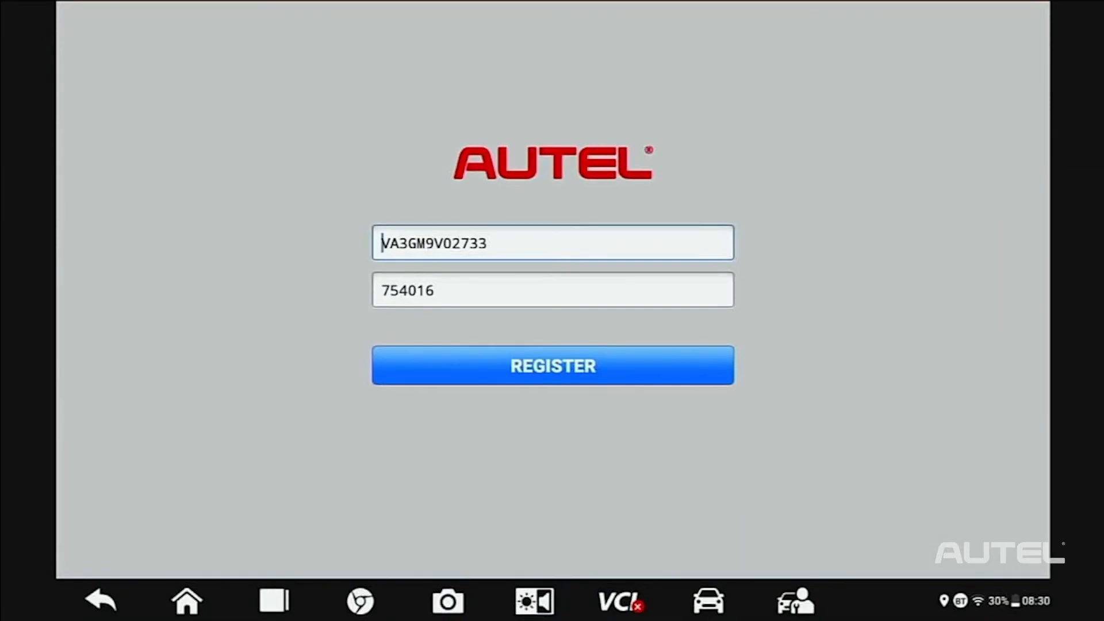
Register the tablet's serial number to the account and confirm the success notice.
left_click(552, 365)
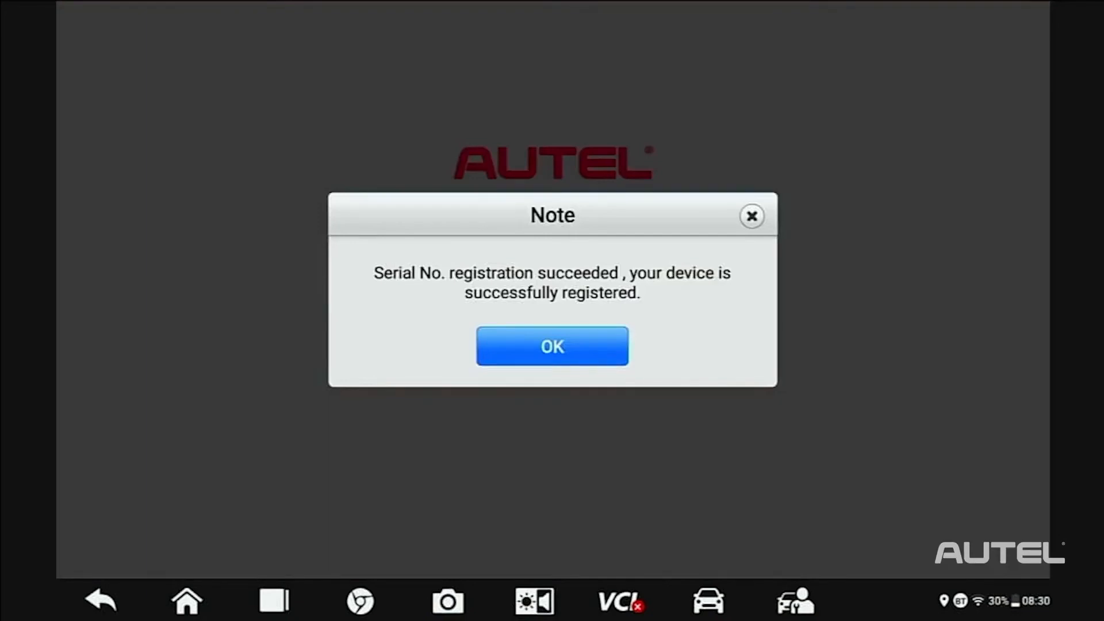
left_click(552, 346)
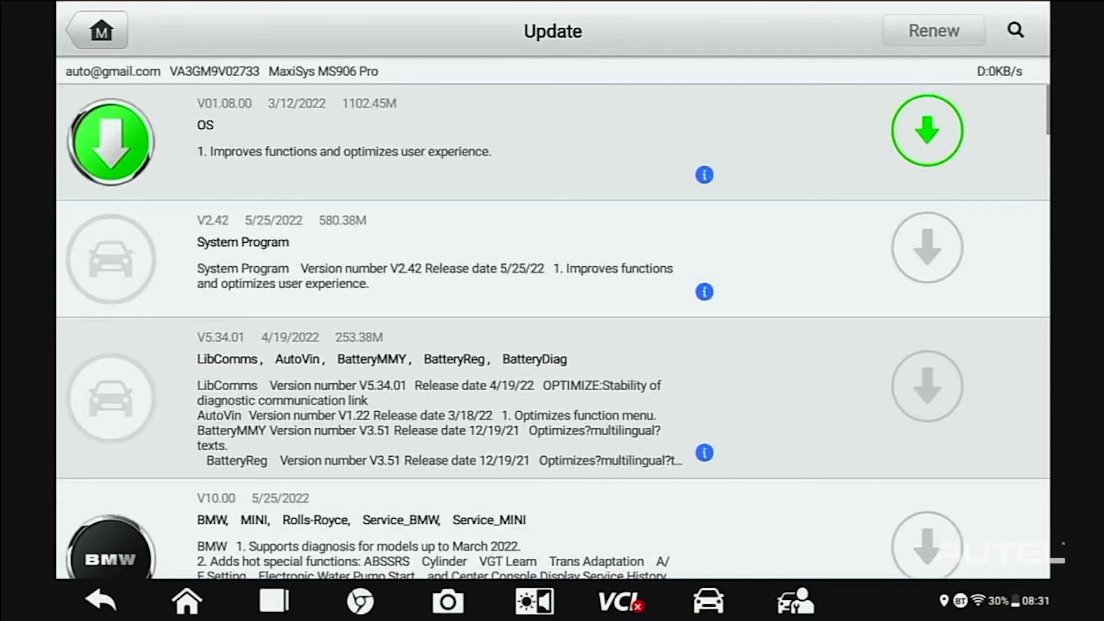
Download the OS update, accepting the diagnostic-data backup recommendation.
left_click(927, 130)
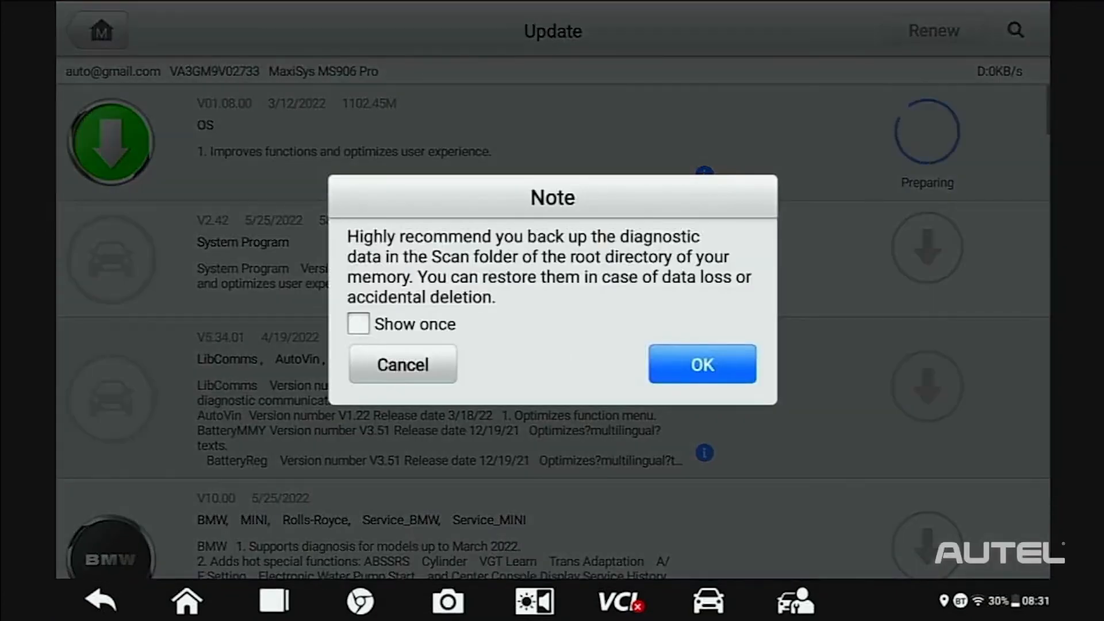
left_click(701, 364)
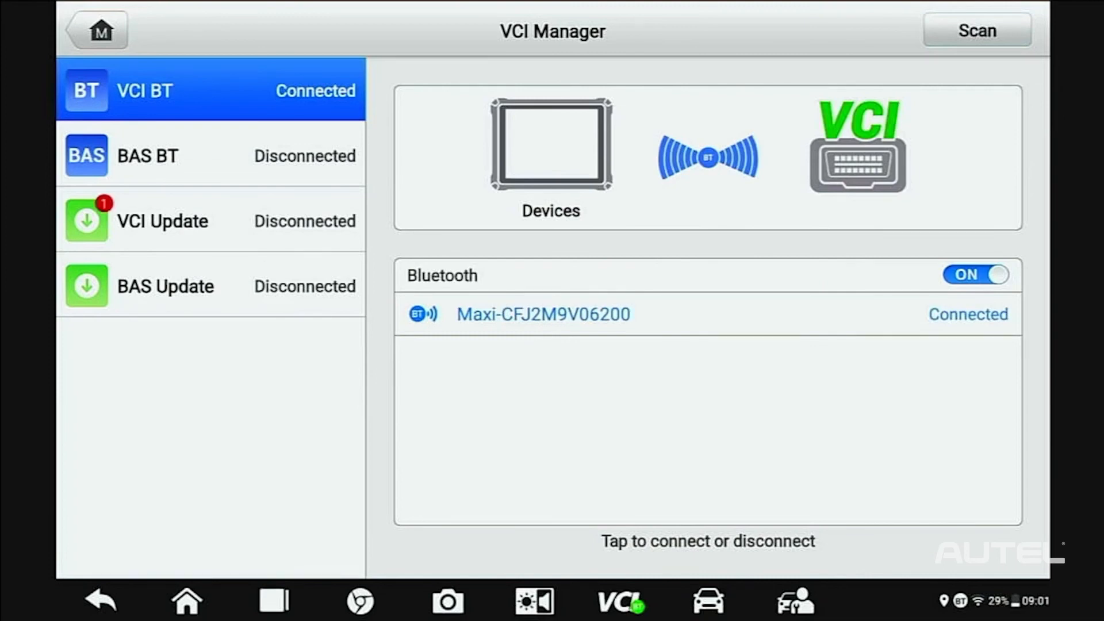
Launch VCI Update from the VCI Manager list.
left_click(162, 221)
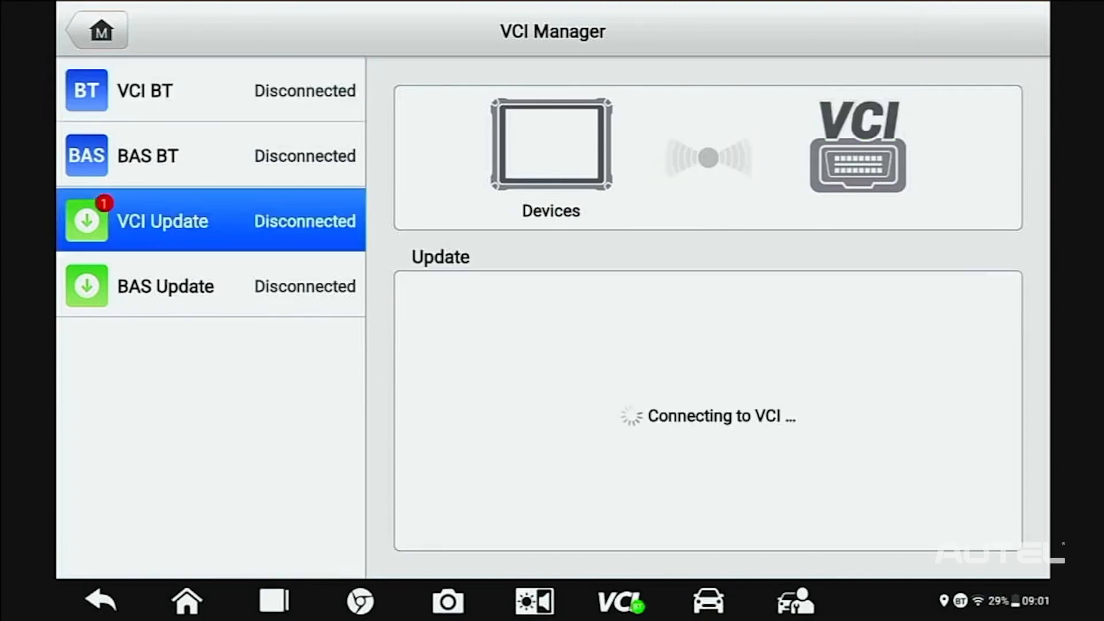